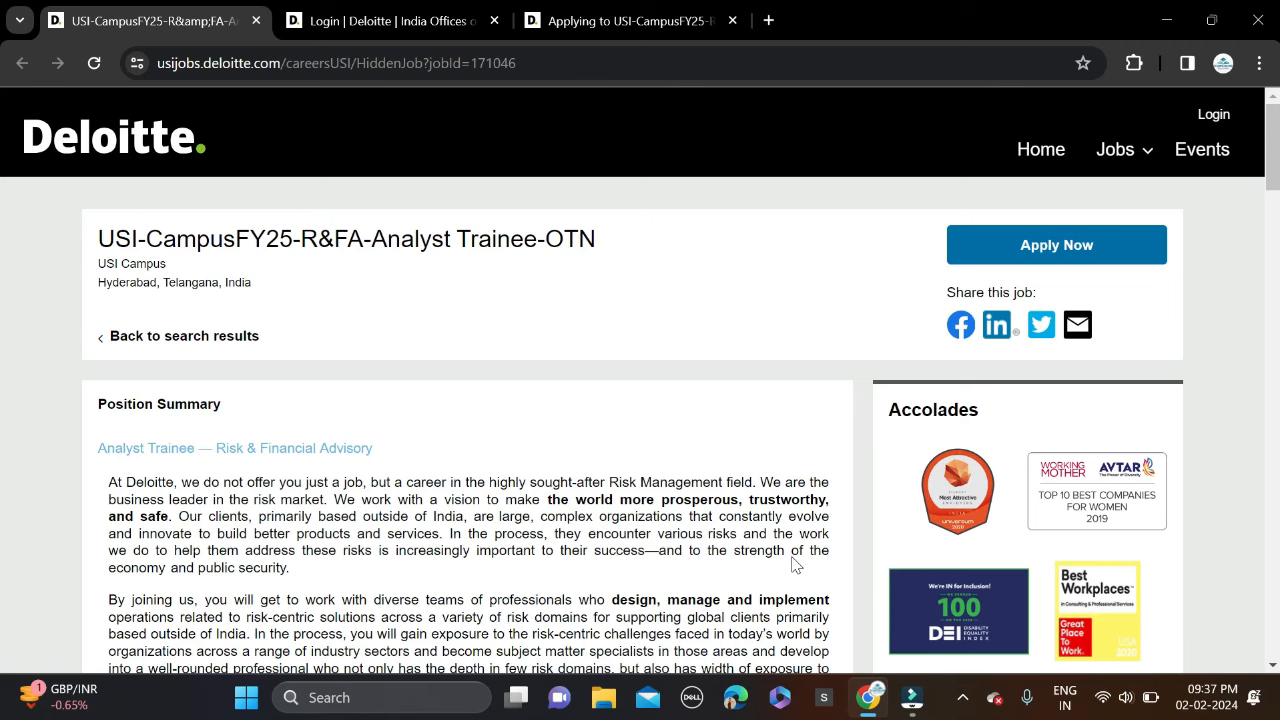
pyautogui.moveTo(344, 249)
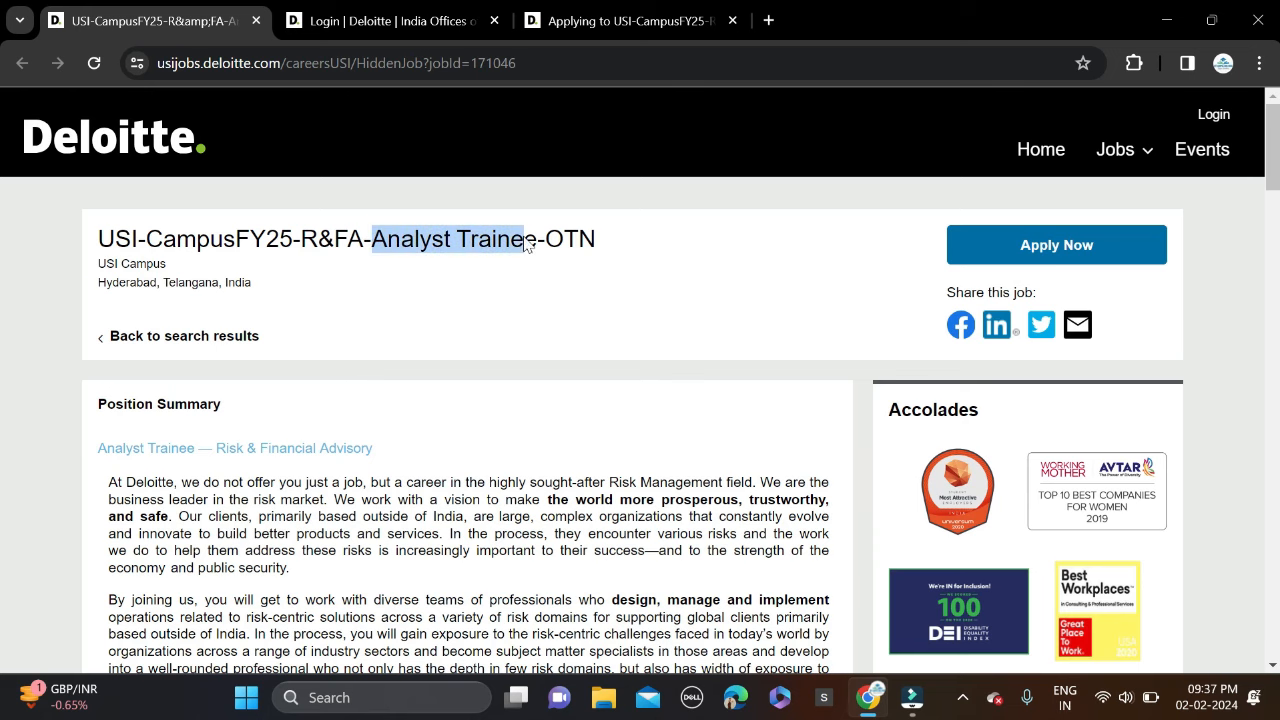
# Step: Scroll the Analyst Trainee-OTN posting down to the Qualifications section
pyautogui.scroll(-3)
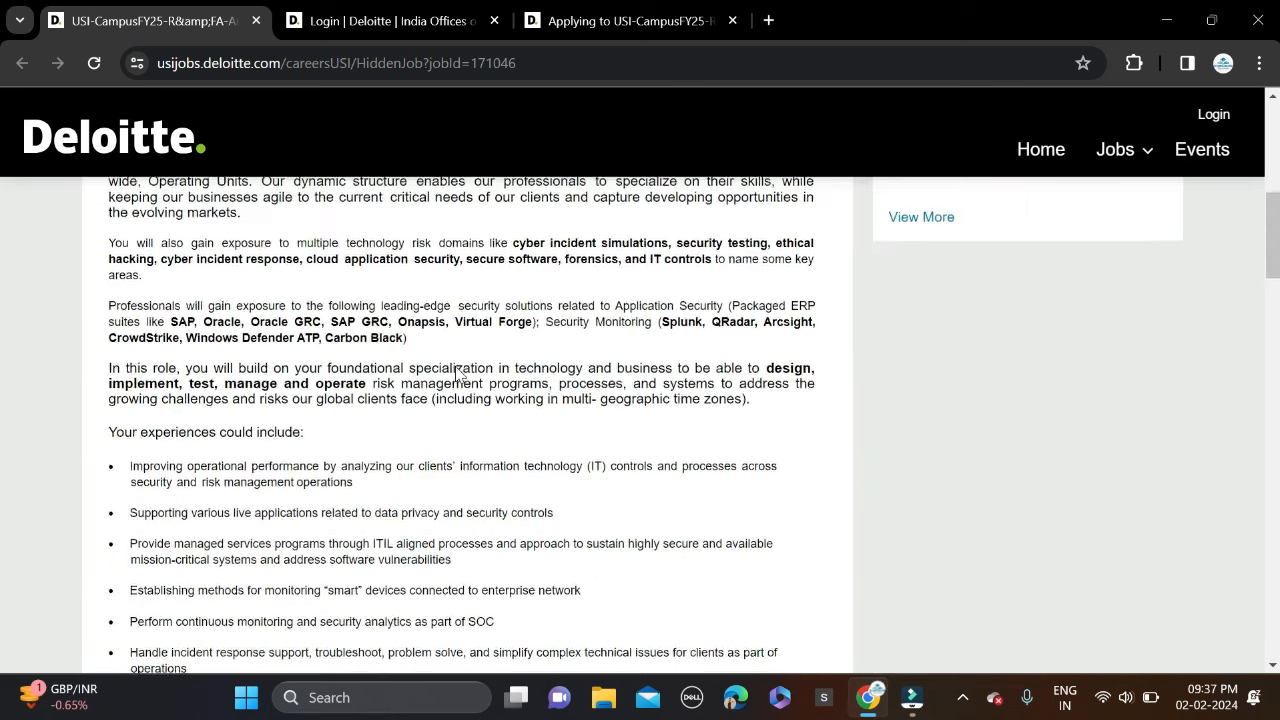
pyautogui.scroll(-3)
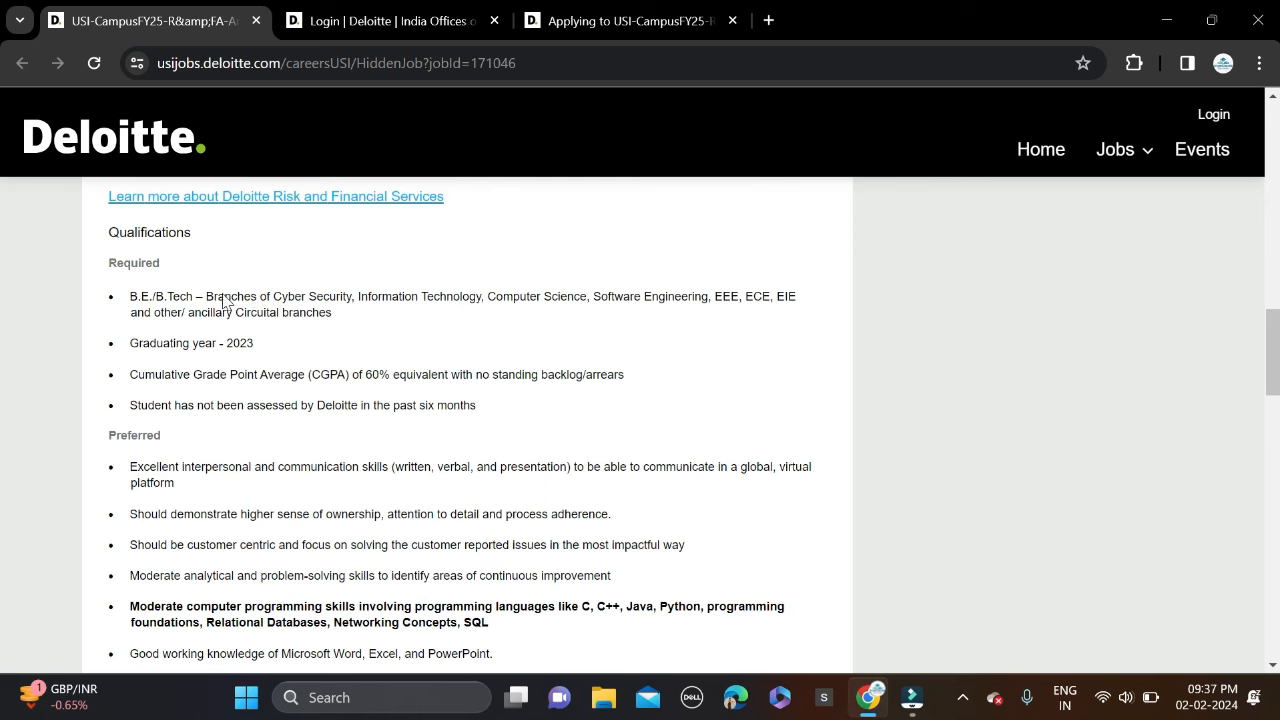
# Step: Highlight the required graduating year 2023 in the qualifications
pyautogui.doubleClick(160, 296)
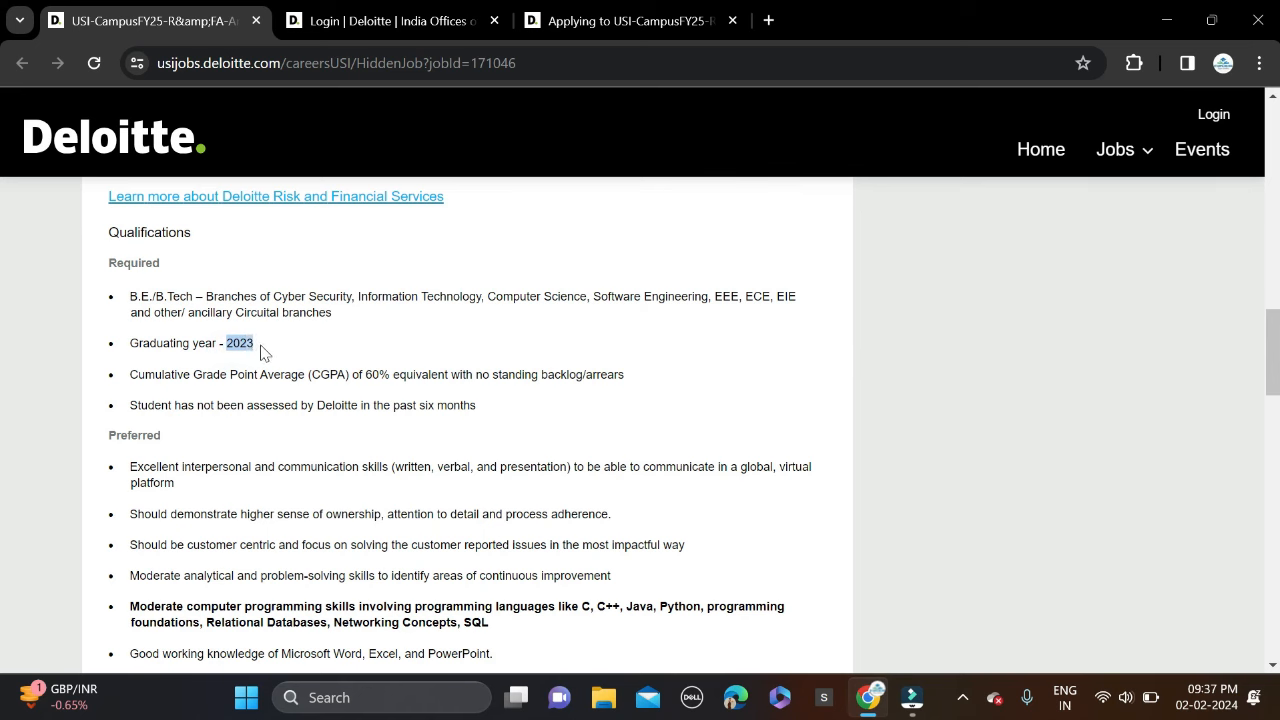
pyautogui.moveTo(316, 336)
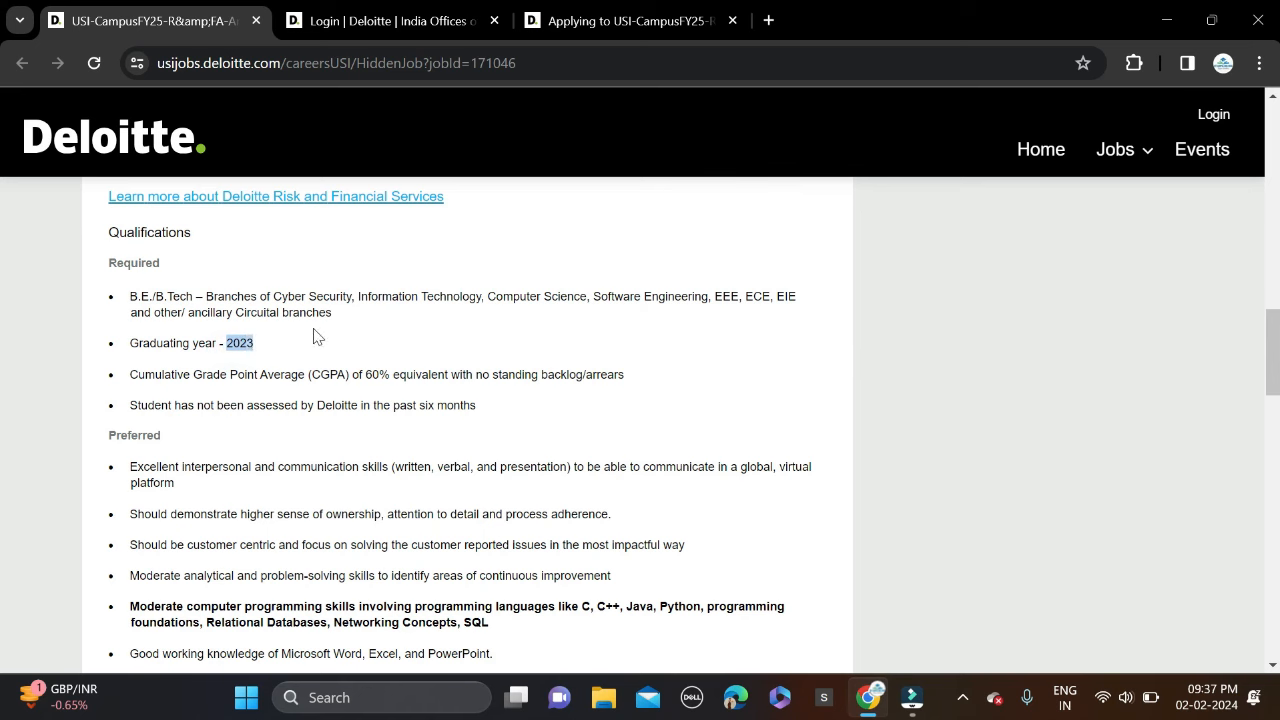
pyautogui.moveTo(500, 331)
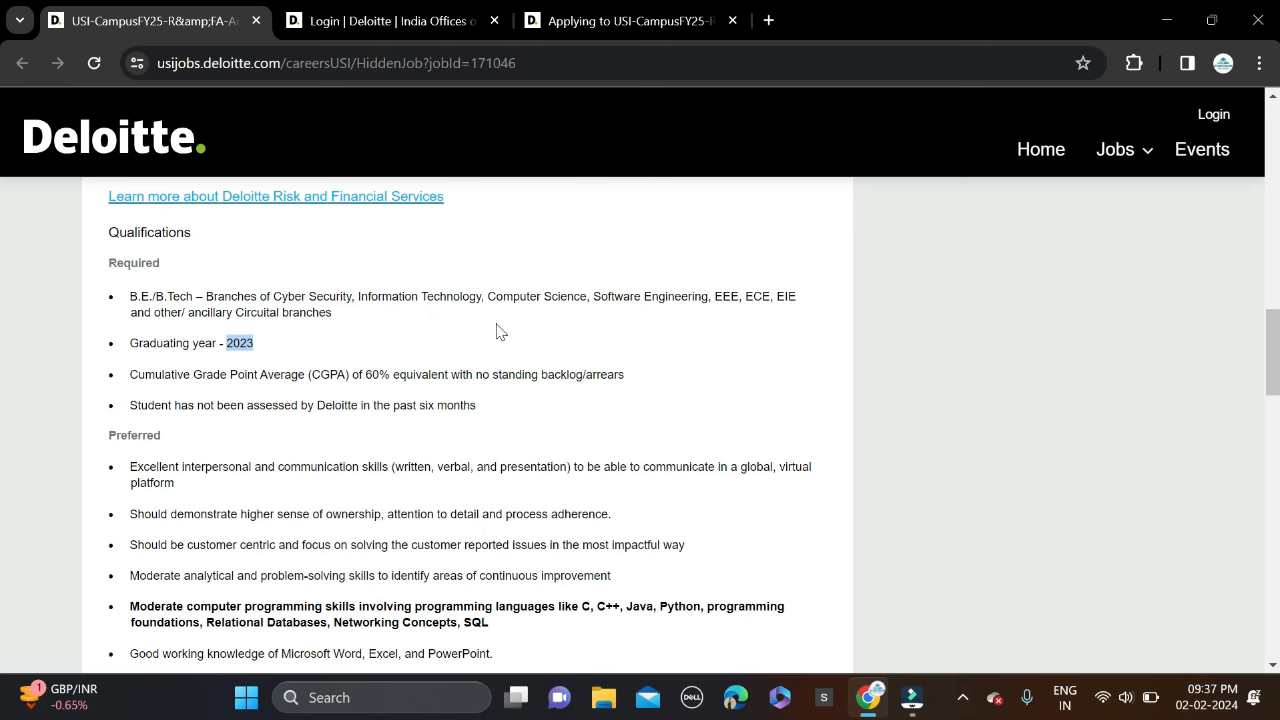
pyautogui.moveTo(712, 320)
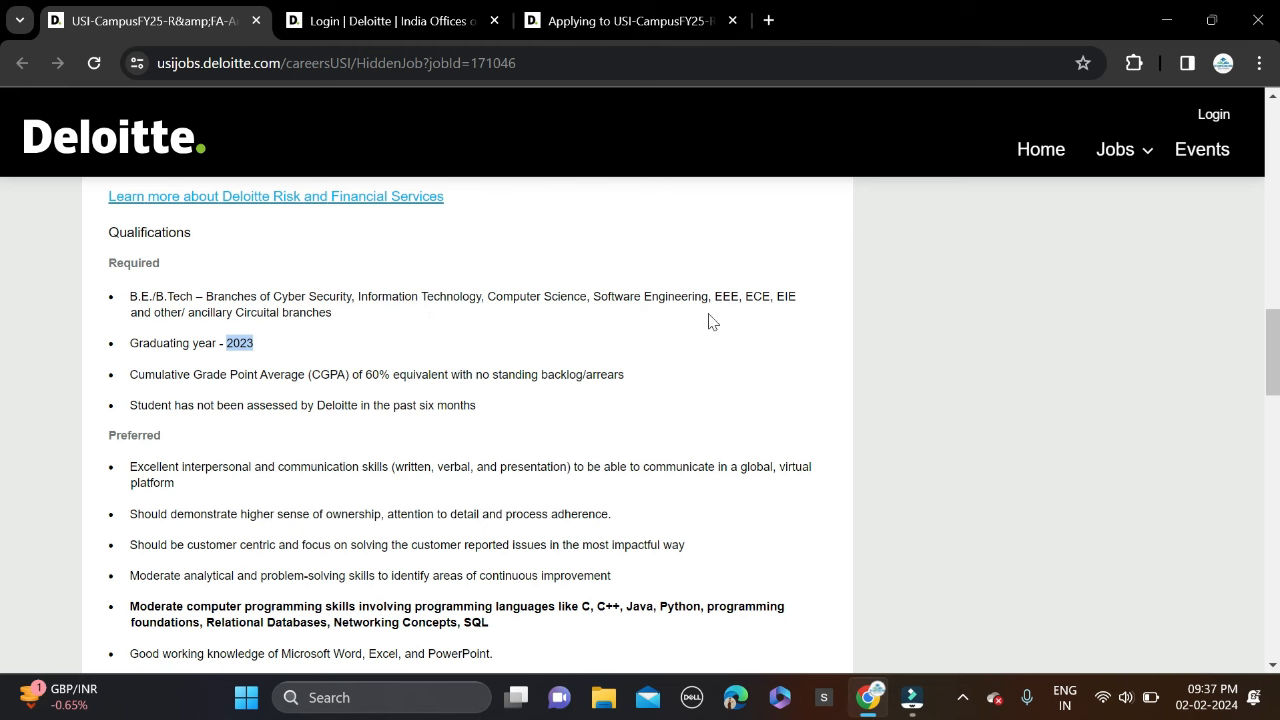
pyautogui.moveTo(330, 331)
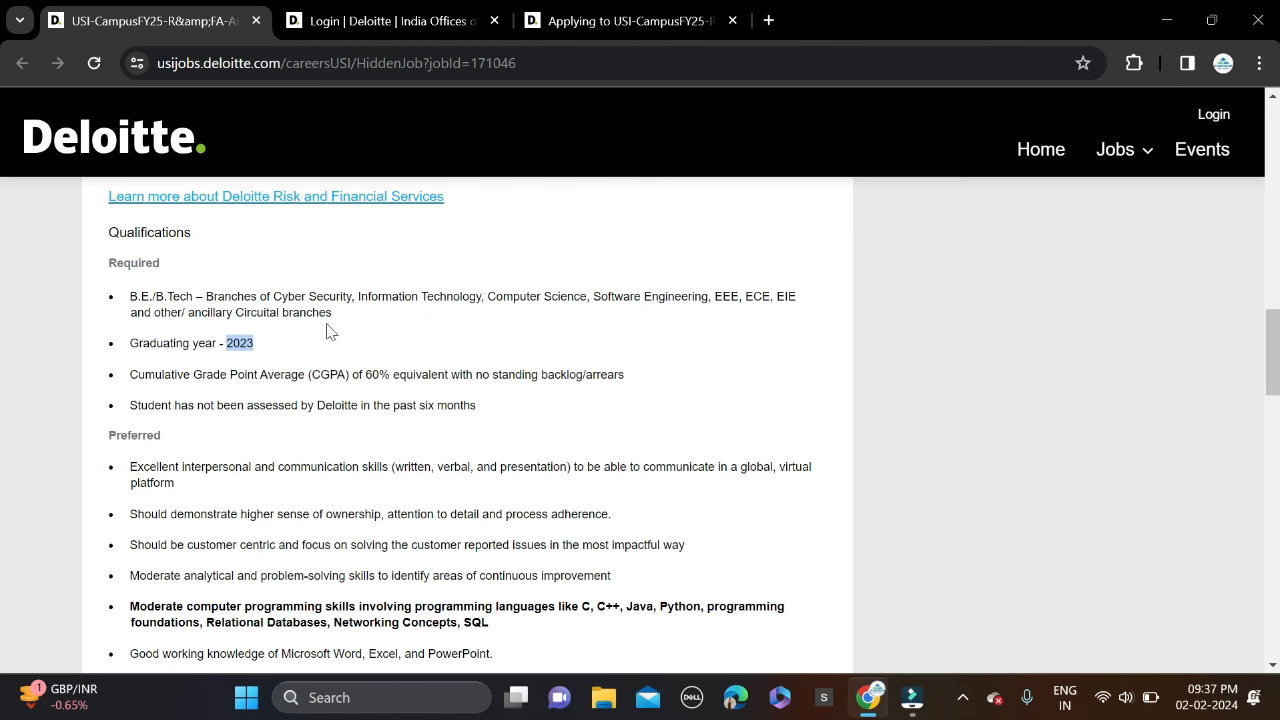
pyautogui.moveTo(373, 345)
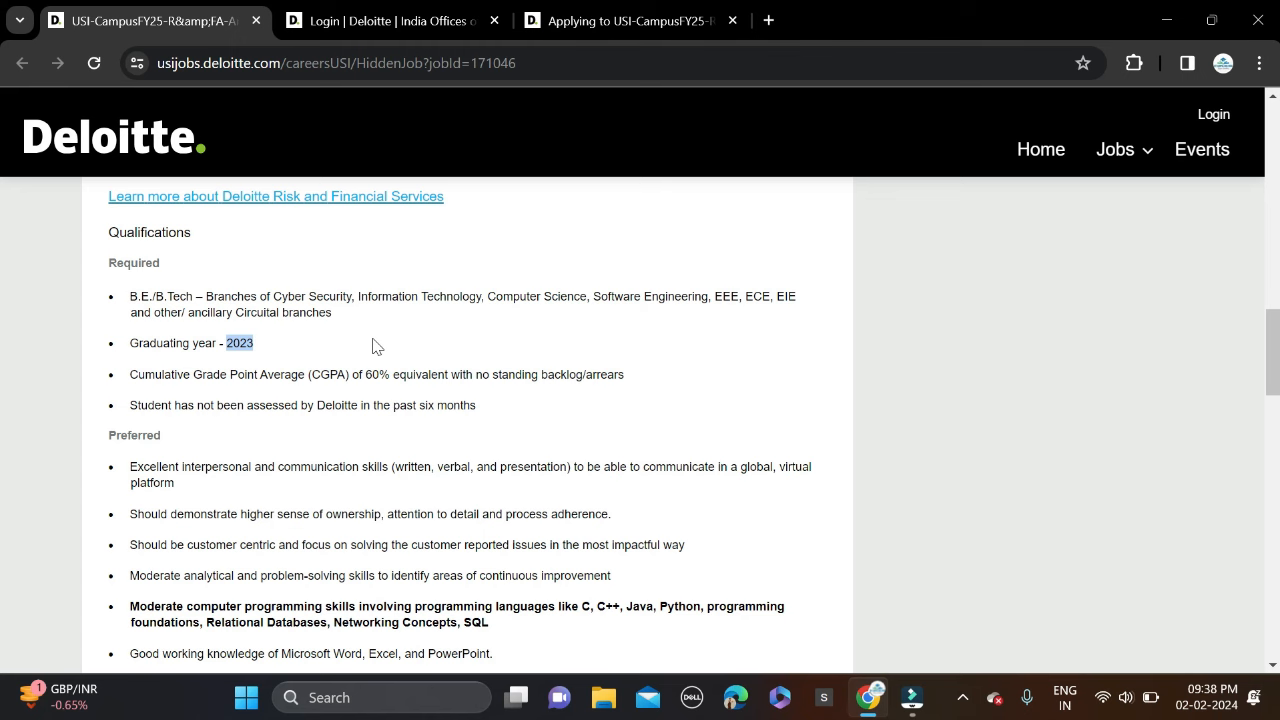
# Step: Highlight the preferred languages C, C++, Java, Python and SQL, then clear the highlight
pyautogui.scroll(-3)
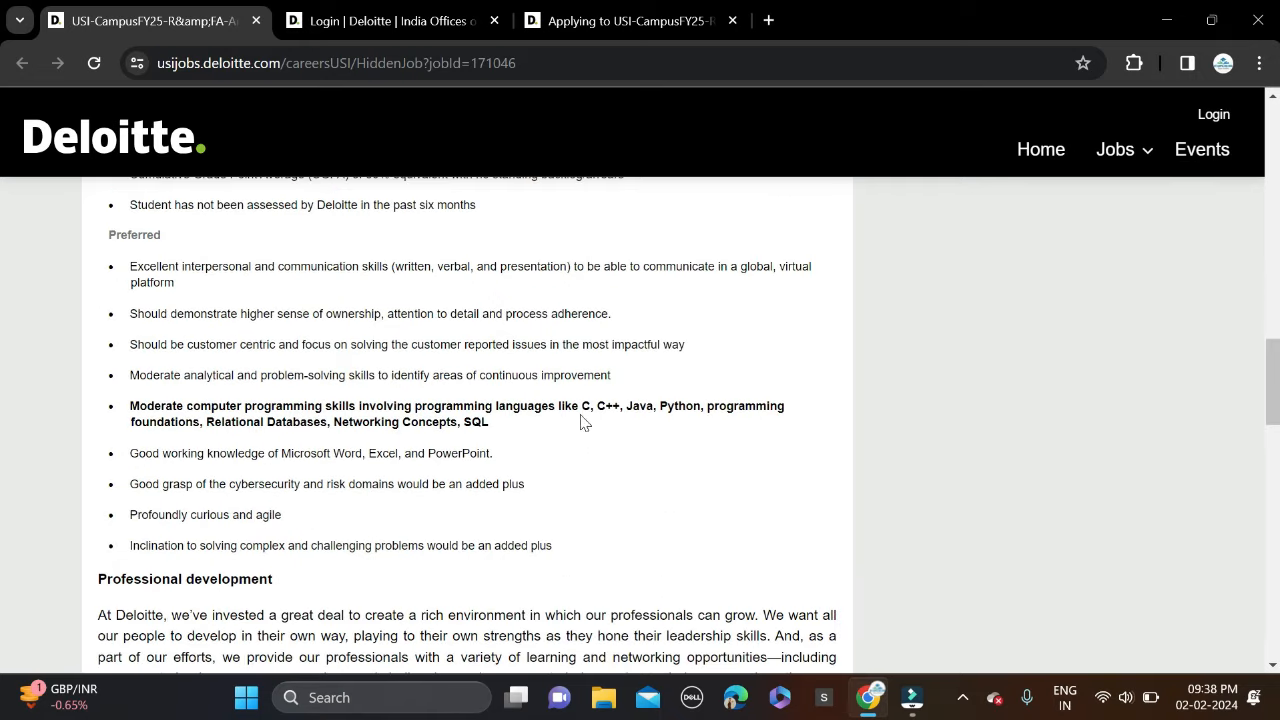
pyautogui.moveTo(595, 433)
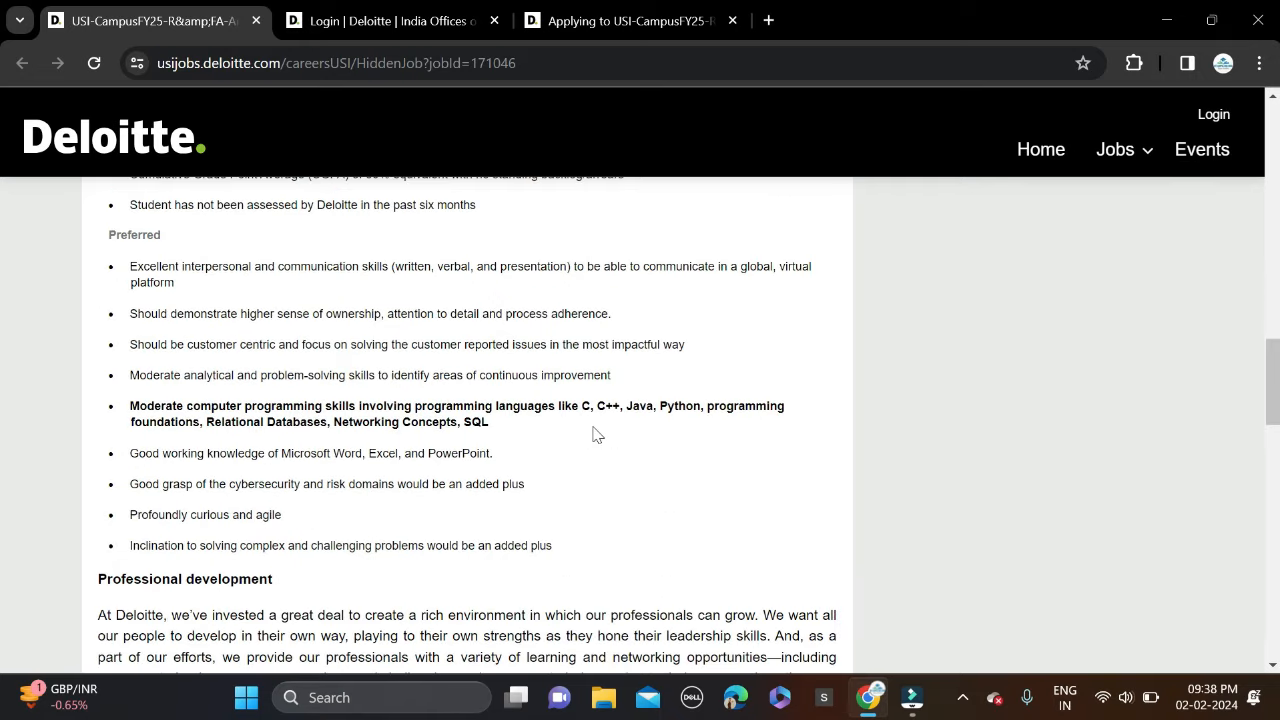
pyautogui.moveTo(475, 418)
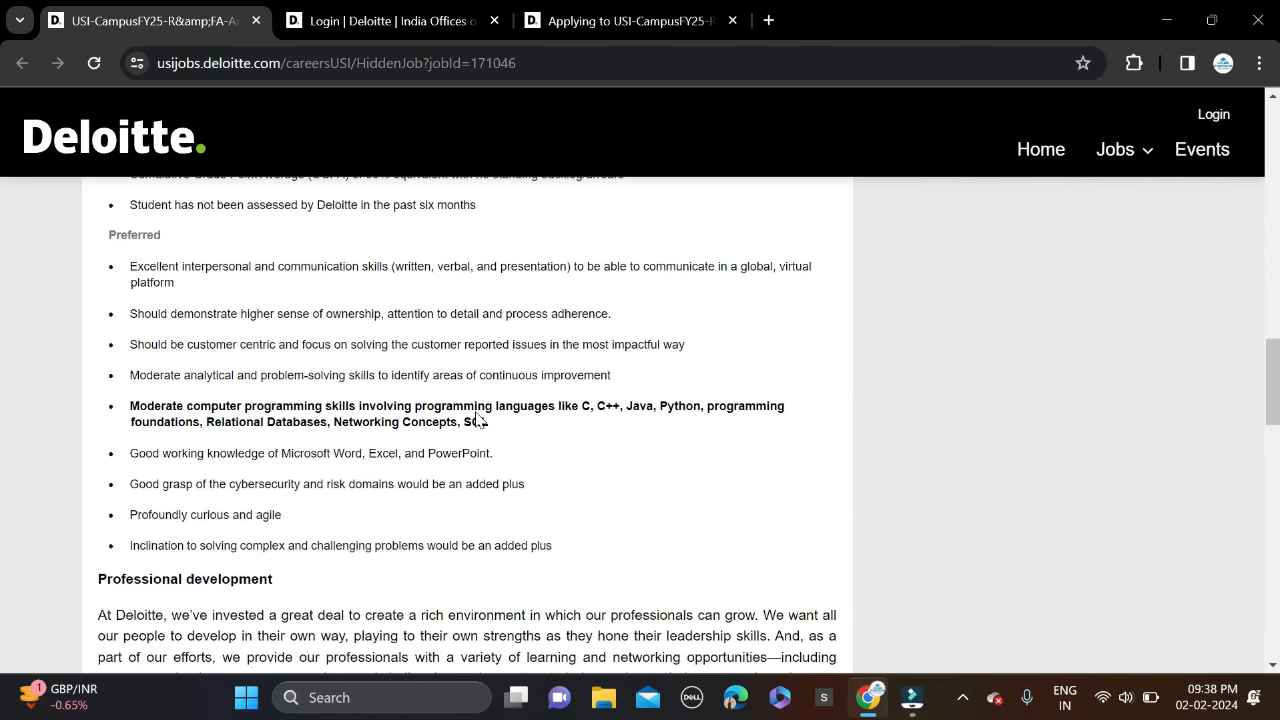
pyautogui.click(580, 407)
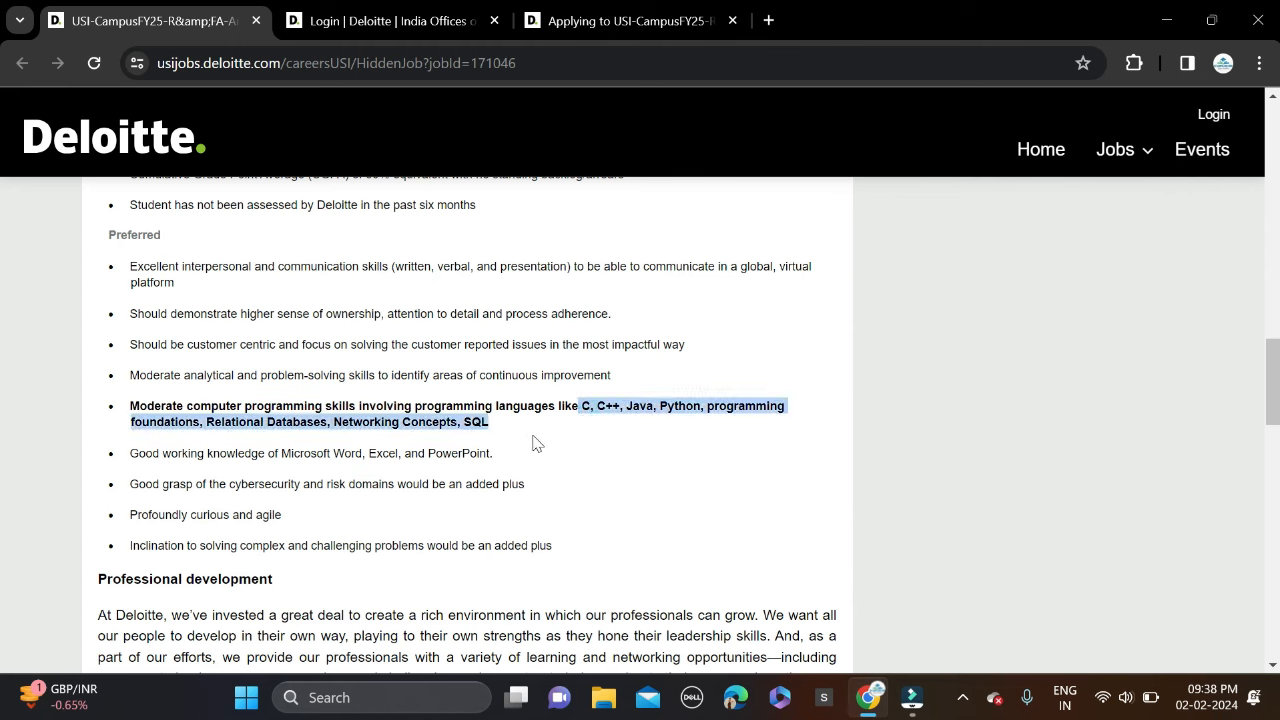
pyautogui.click(532, 440)
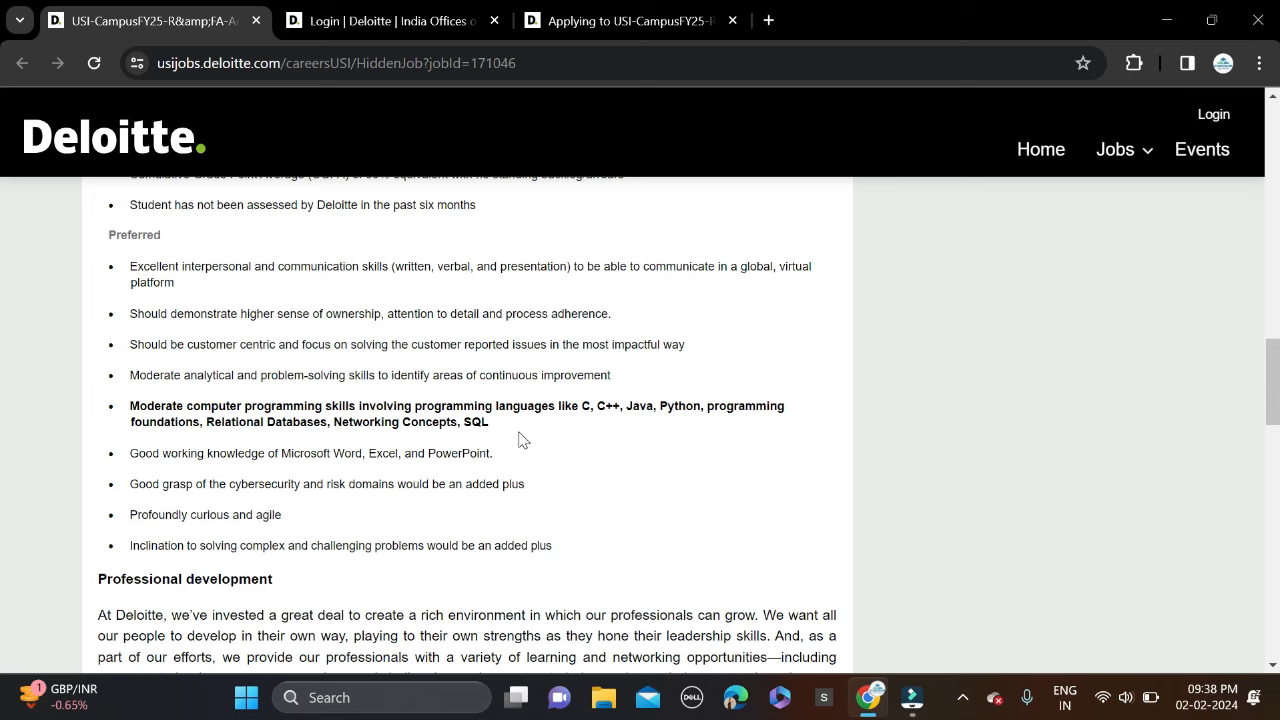
pyautogui.scroll(3)
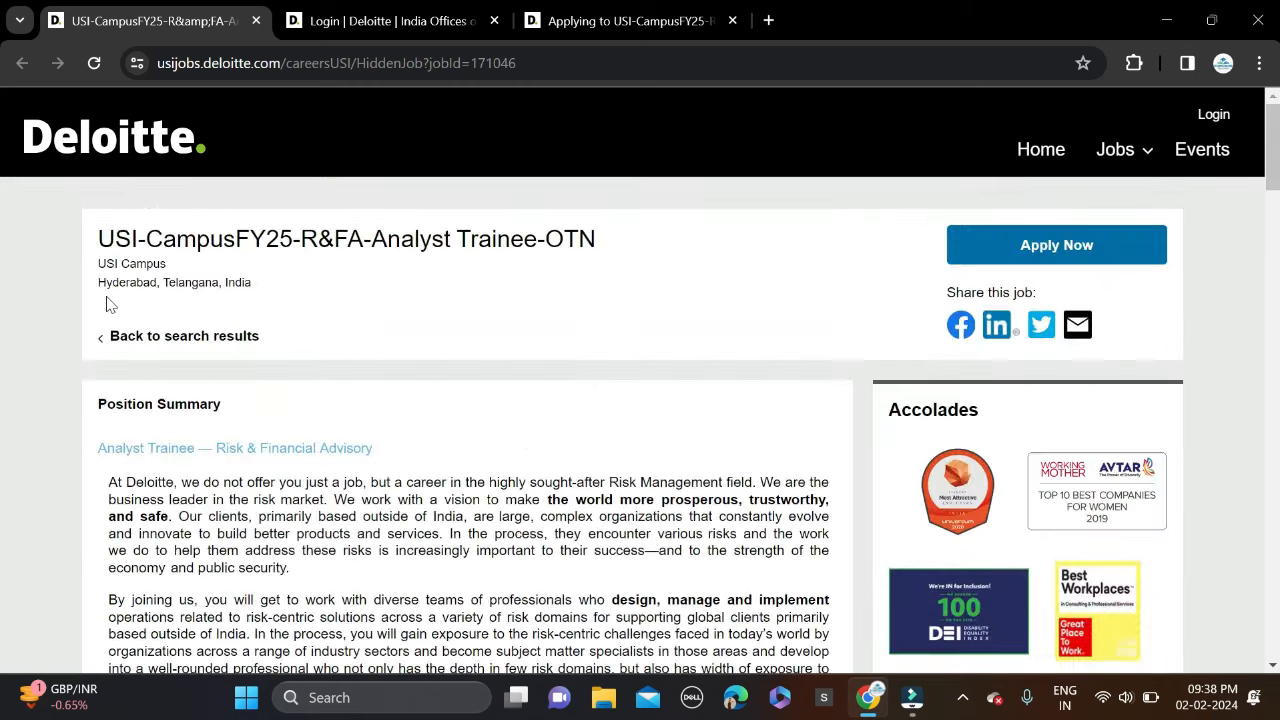
pyautogui.moveTo(358, 278)
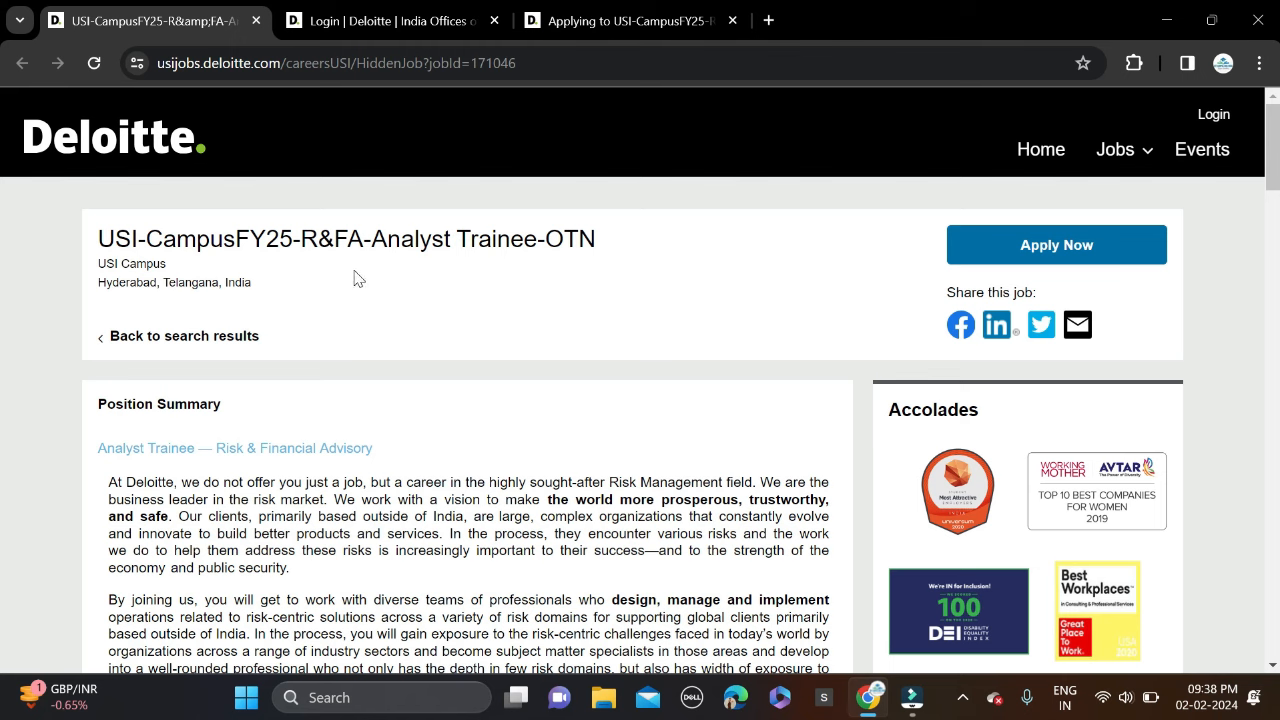
pyautogui.moveTo(728, 218)
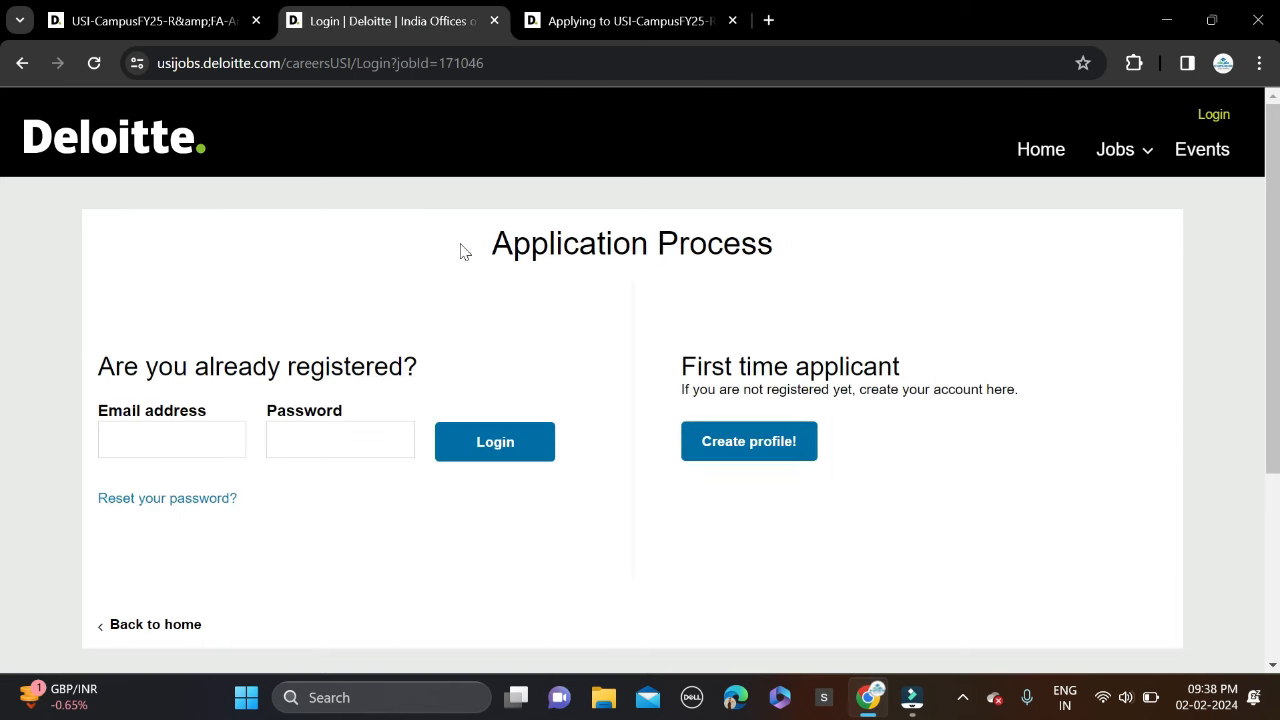
pyautogui.moveTo(407, 342)
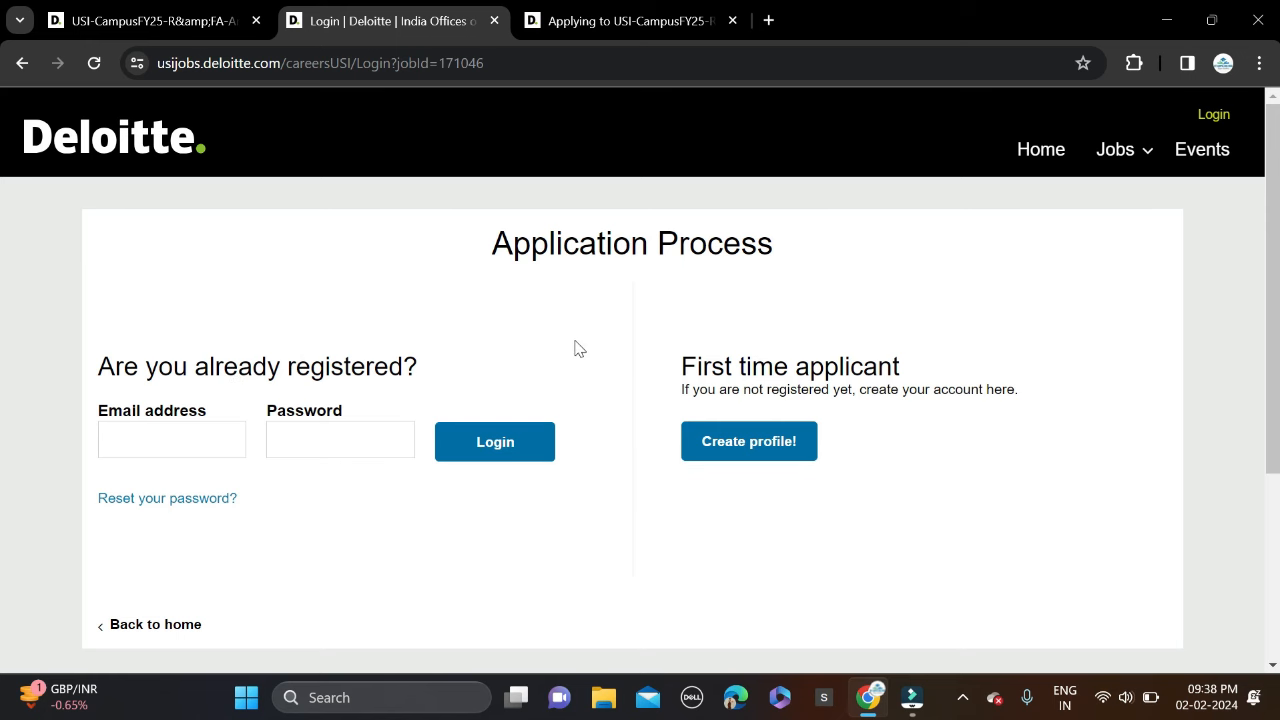
# Step: Start a new applicant profile with Create profile! on the Application Process login page
pyautogui.scroll(-3)
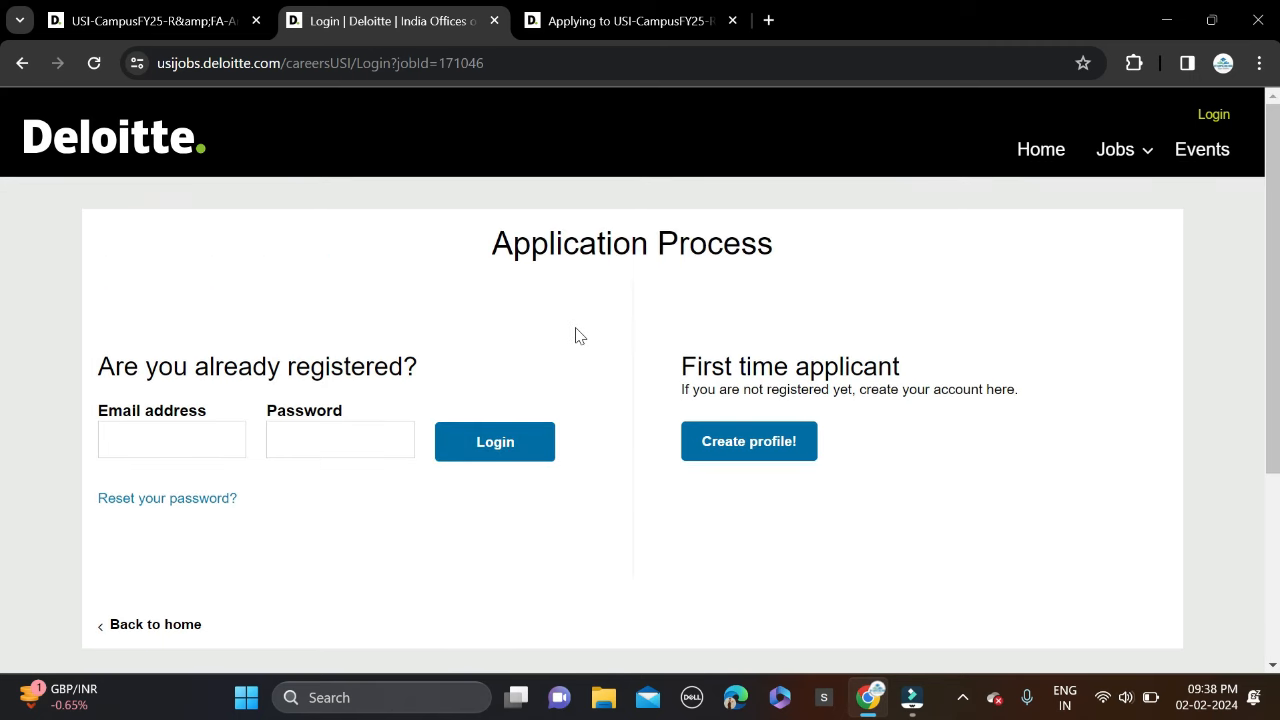
pyautogui.moveTo(390, 243)
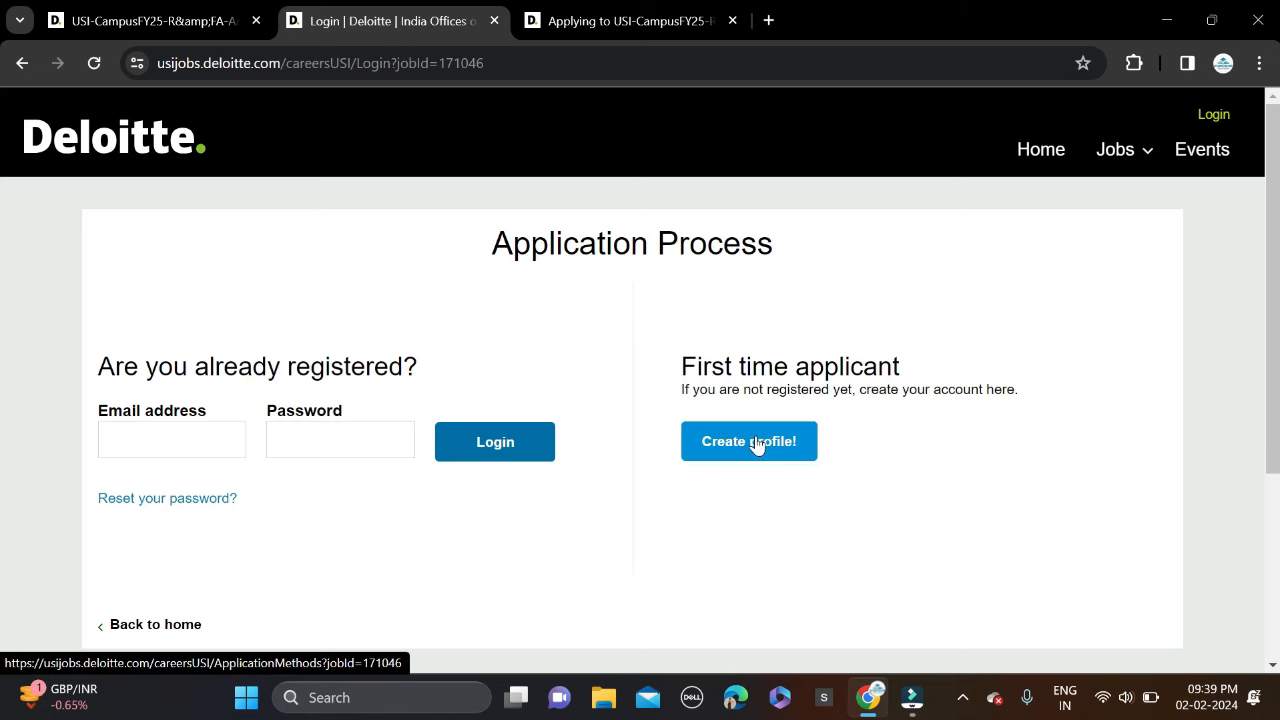
pyautogui.click(748, 441)
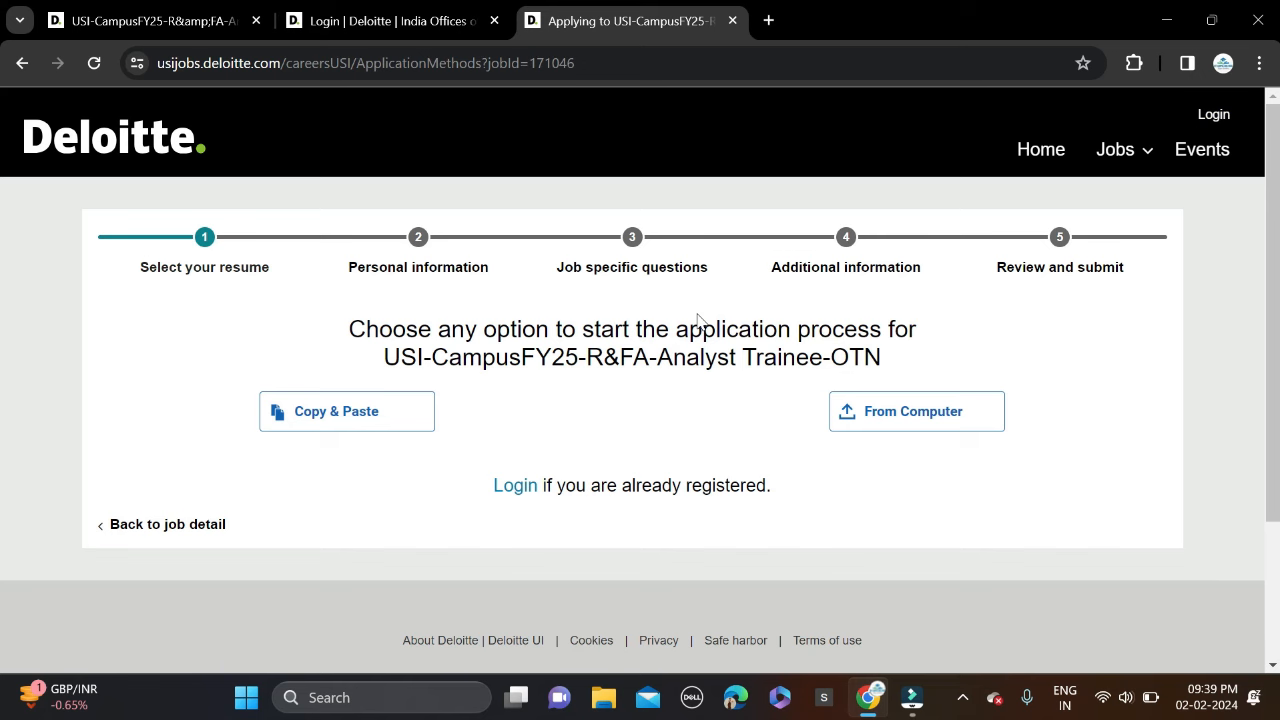
pyautogui.moveTo(263, 290)
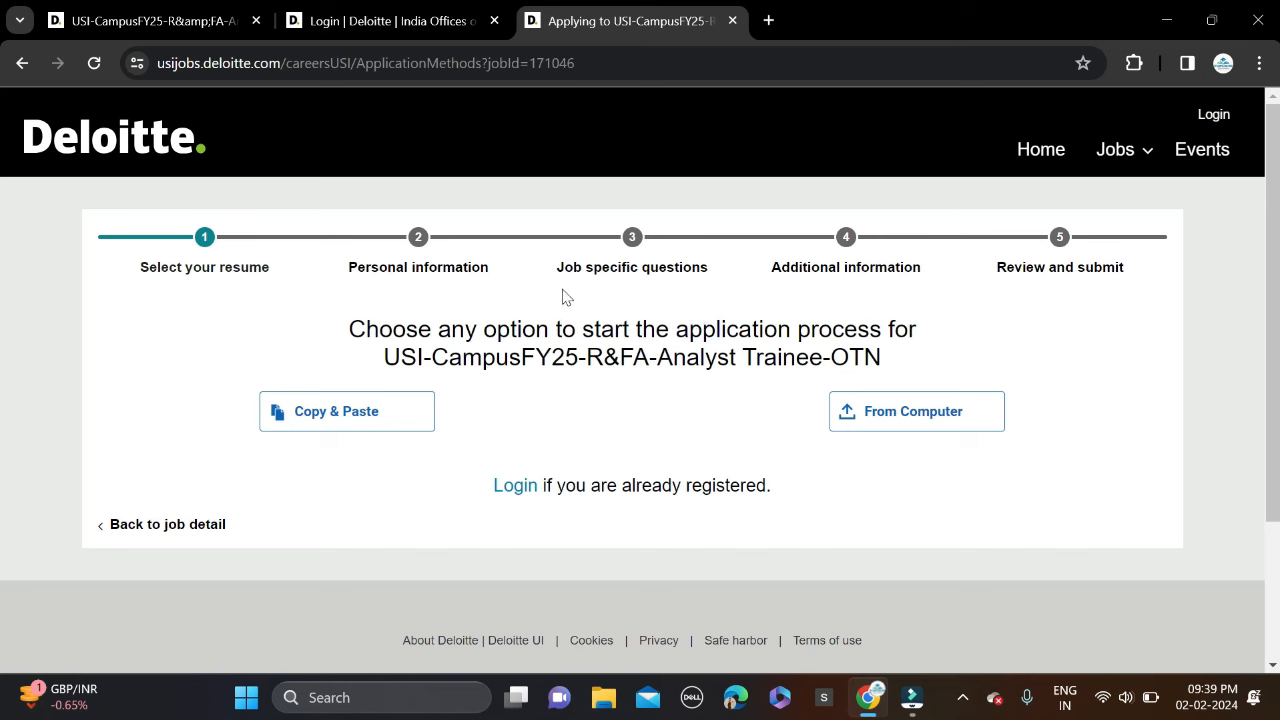
pyautogui.moveTo(888, 290)
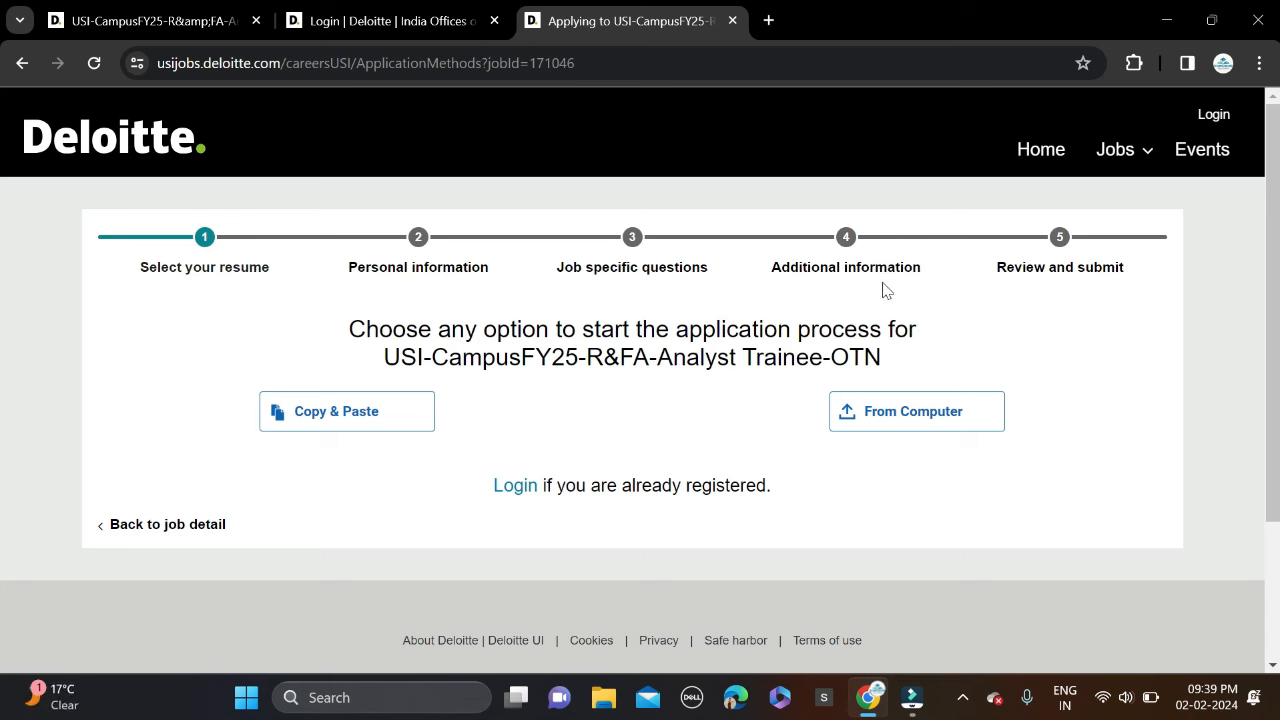